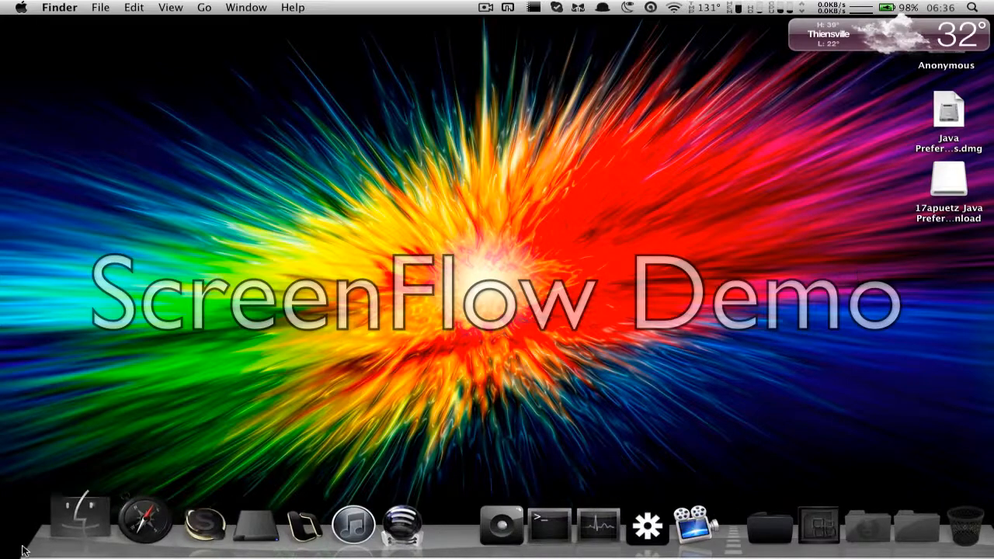
# Step: Browse to Applications > Utilities, select Java Preferences and launch Disk Utility
pyautogui.click(76, 525)
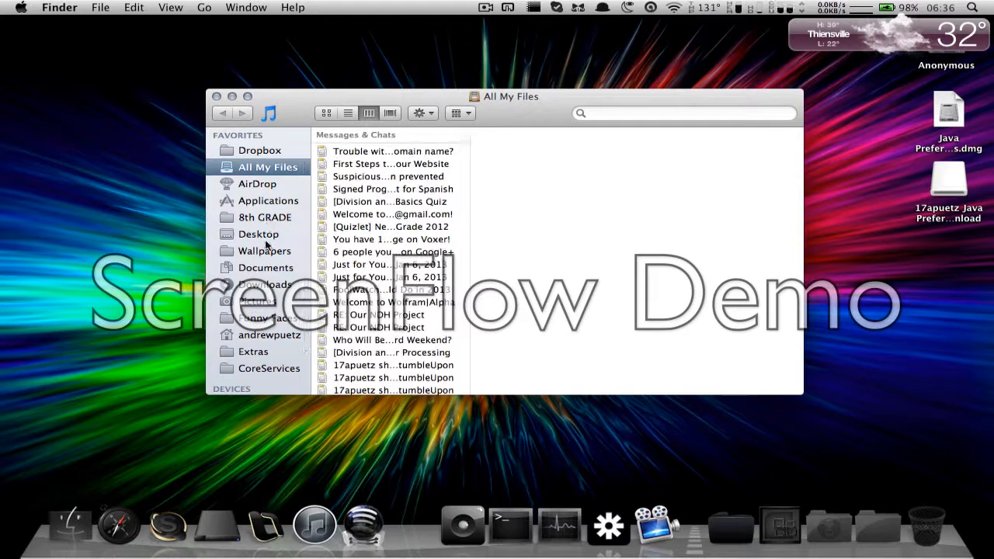
pyautogui.click(270, 200)
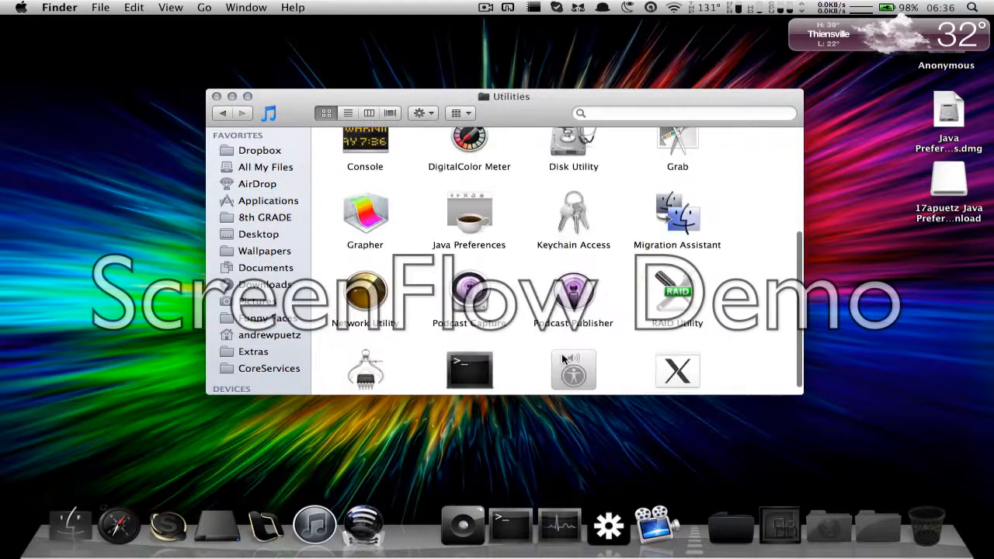
pyautogui.click(469, 214)
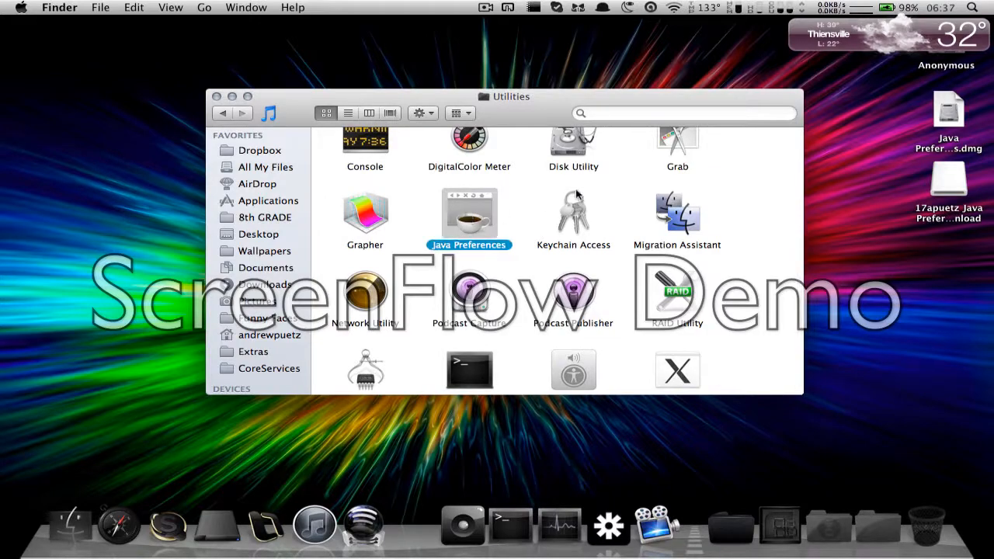
pyautogui.doubleClick(572, 140)
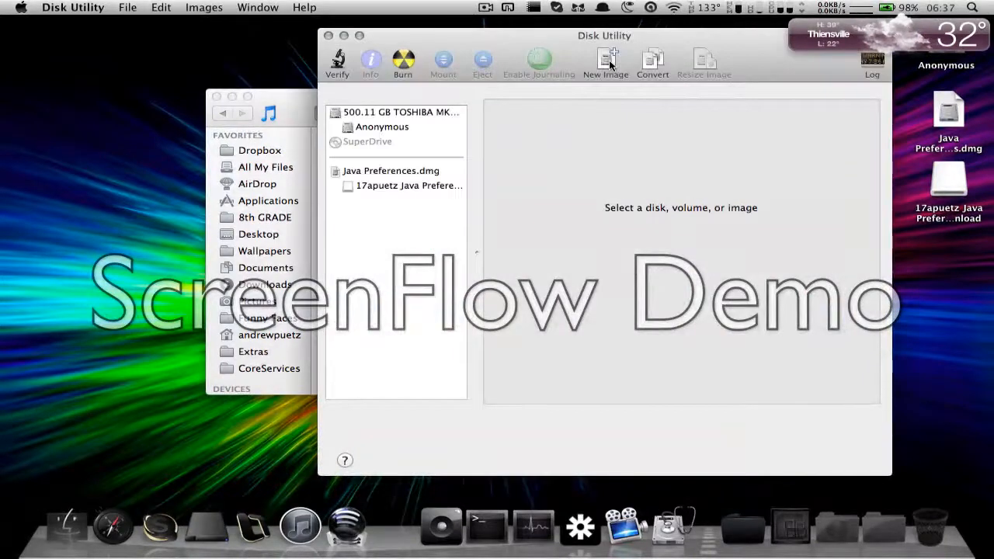
pyautogui.moveTo(605, 62)
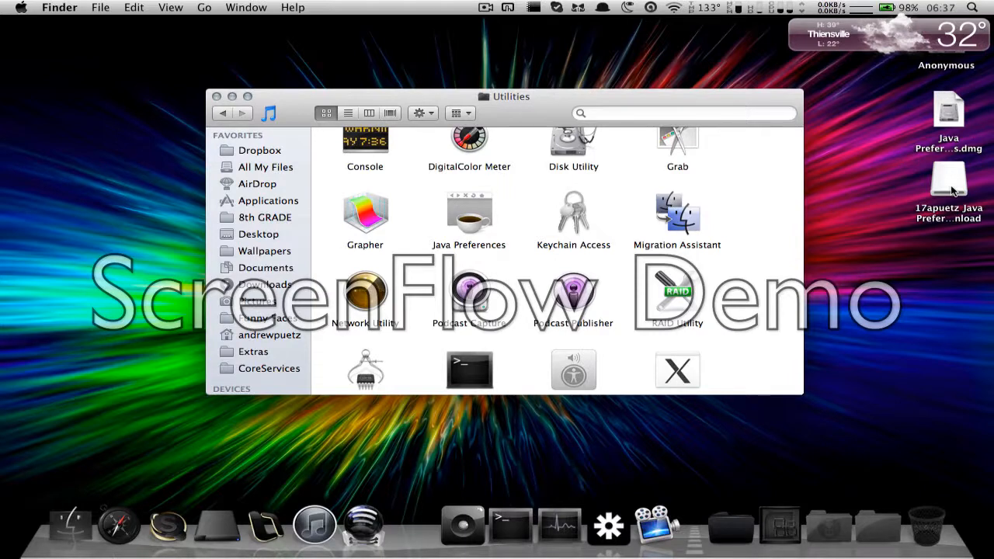
pyautogui.moveTo(946, 174)
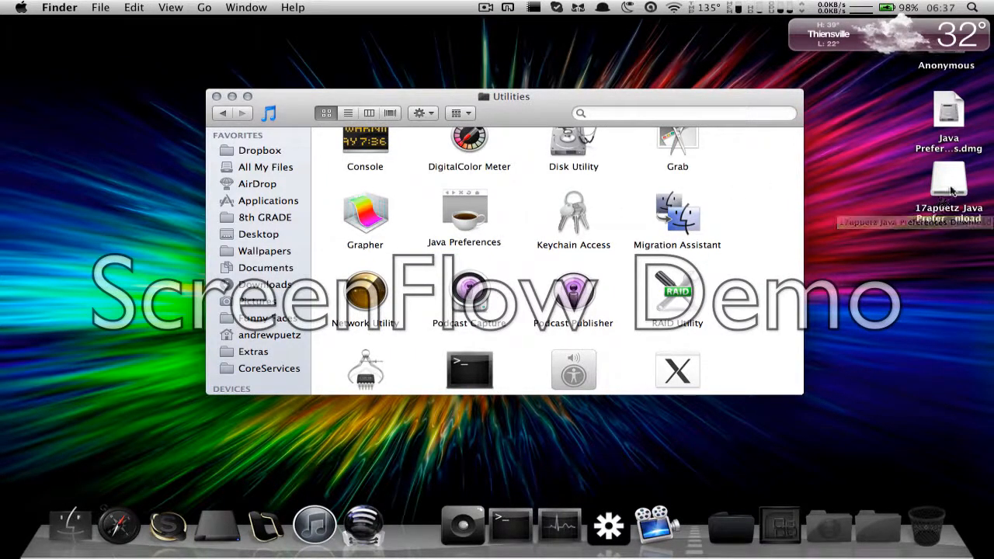
# Step: Drag the mounted Java Preferences Download volume to the Trash to eject it
pyautogui.click(947, 181)
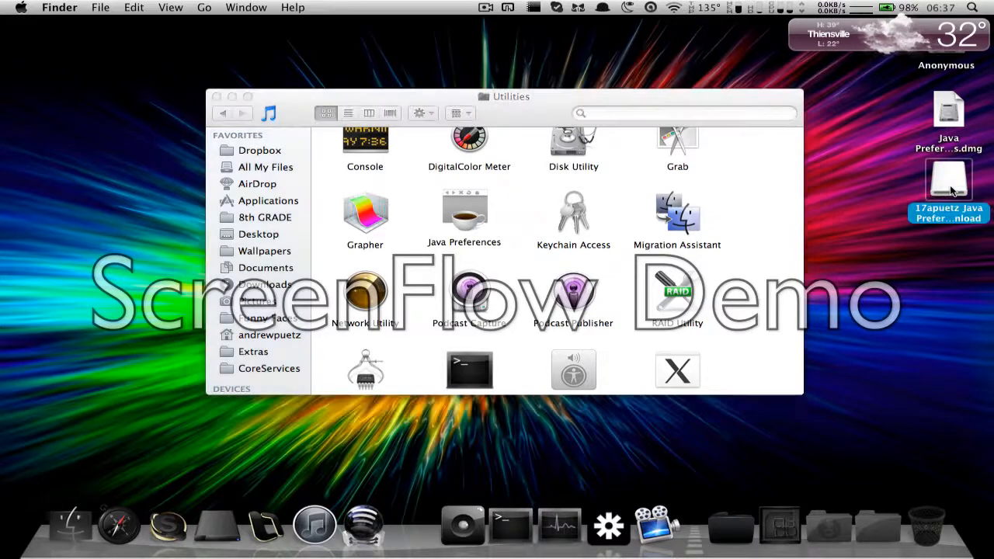
pyautogui.moveTo(947, 179); pyautogui.dragTo(947, 360)
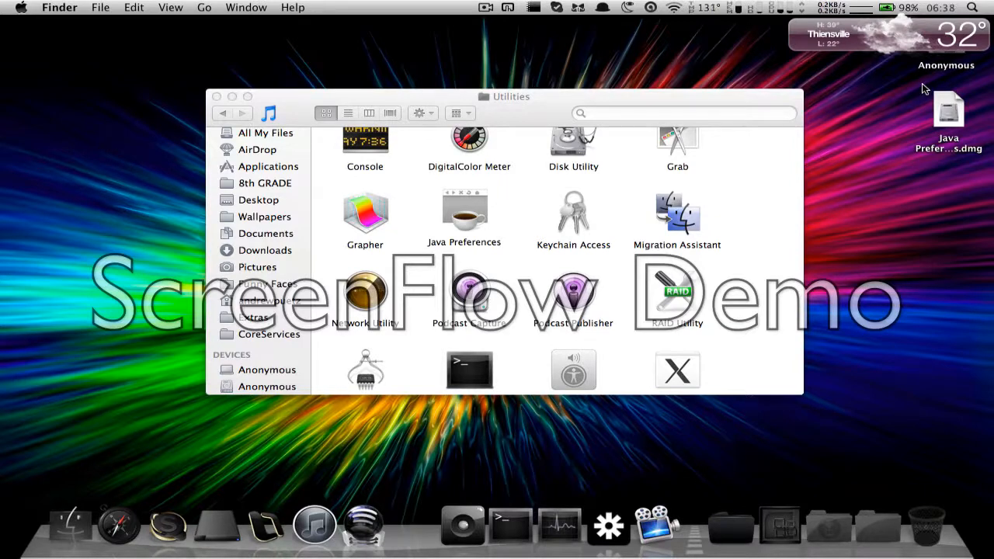
pyautogui.moveTo(924, 94)
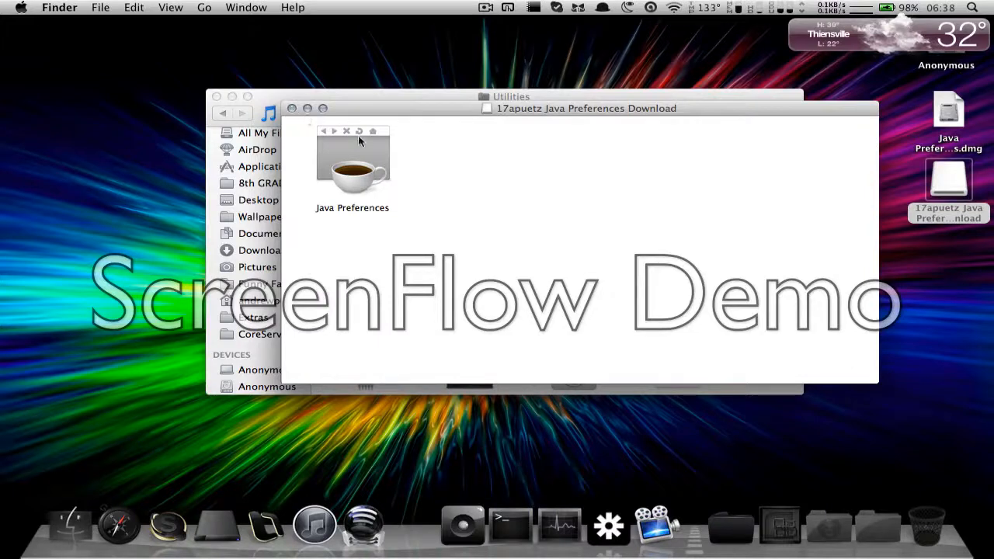
# Step: Close the remounted volume's window after confirming Java Preferences is inside
pyautogui.click(353, 163)
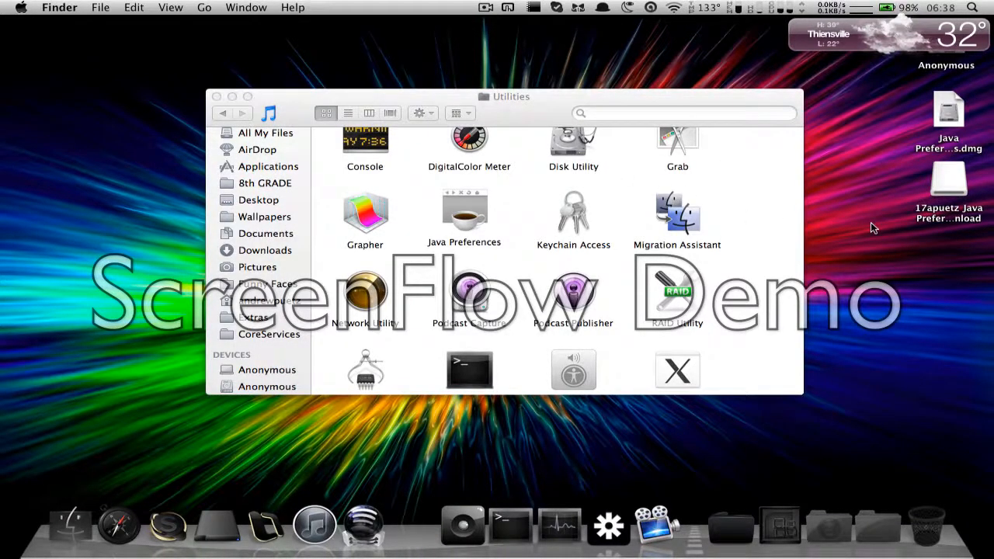
pyautogui.click(488, 7)
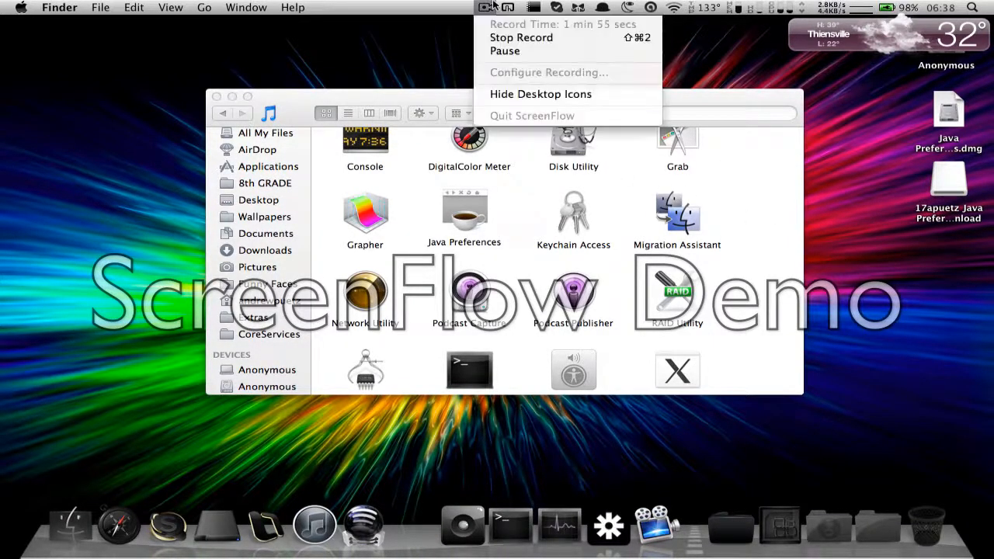